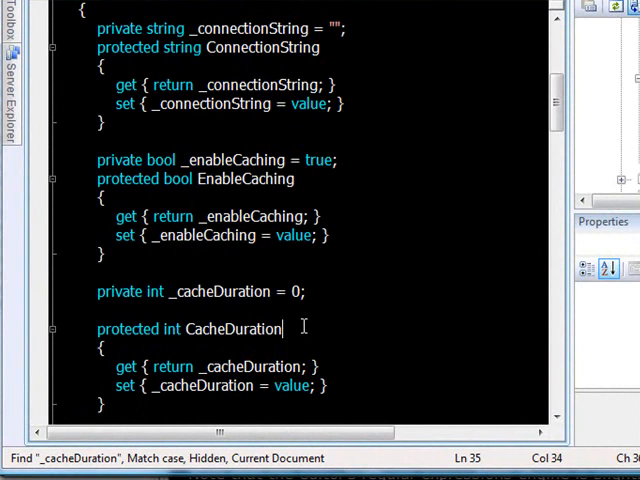
Step: Search the Microsoft Forums page in Firefox for 'visual studio express'
{"action": "scroll", "scroll_direction": "up", "scroll_amount": 3}
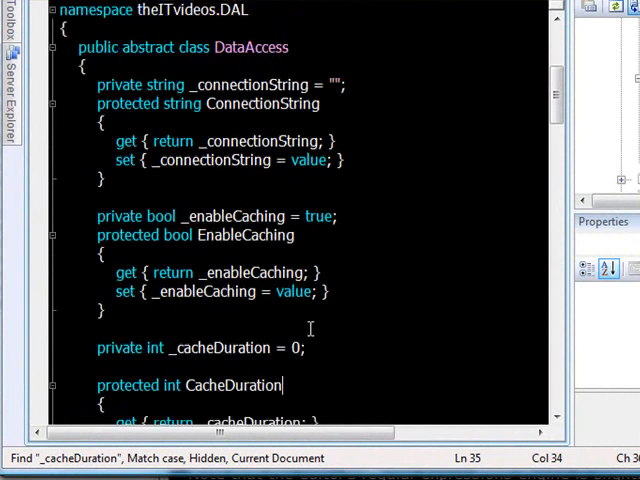
{"action": "scroll", "scroll_direction": "up", "scroll_amount": 3}
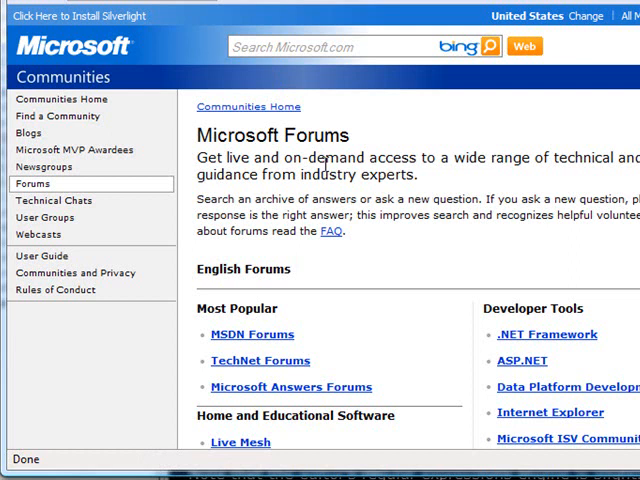
{"action": "key", "text": "ctrl+f"}
{"action": "type", "text": "visual stud"}
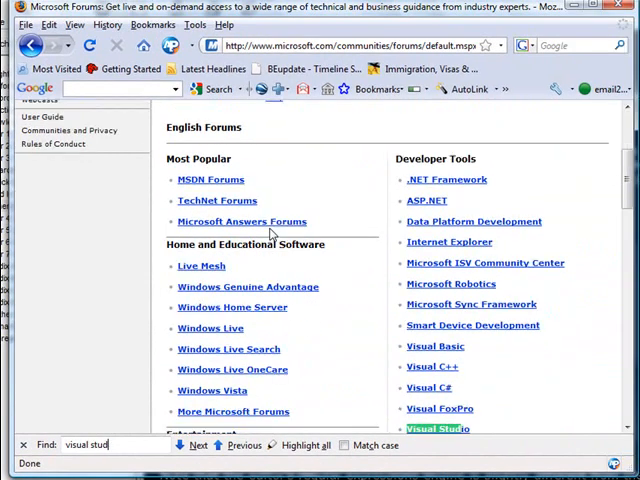
{"action": "type", "text": "io ex"}
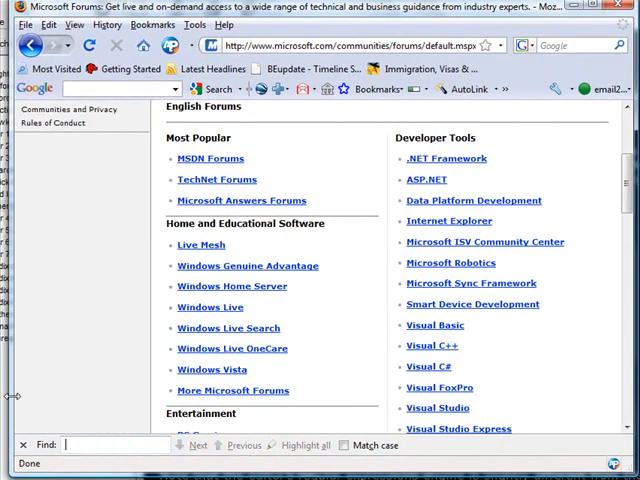
Step: Change the search term to 'visual' and highlight all matches
{"action": "scroll", "scroll_direction": "up", "scroll_amount": 3}
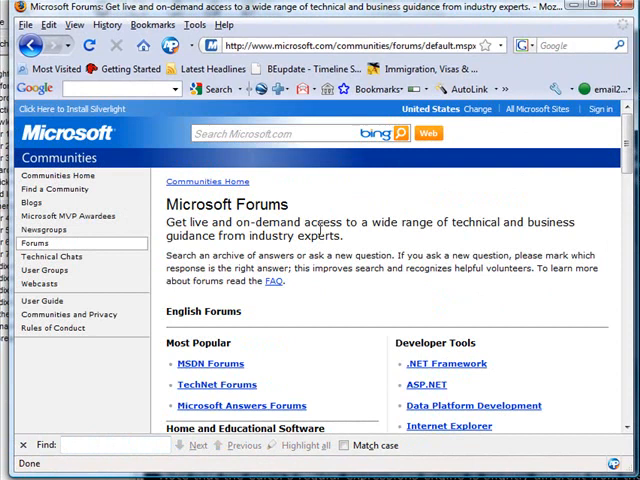
{"action": "type", "text": "v"}
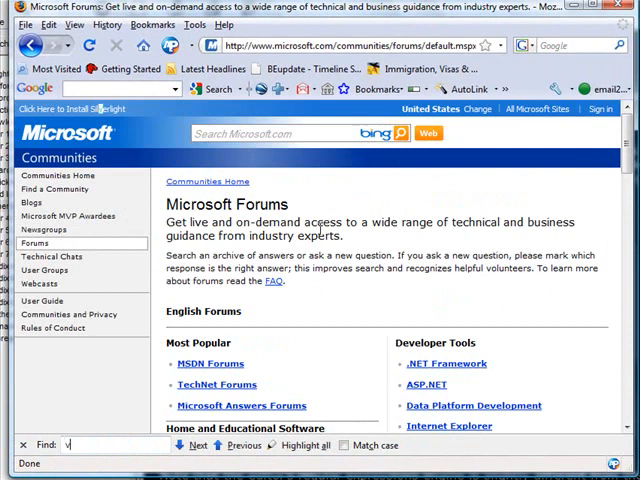
{"action": "type", "text": "isual studio exp"}
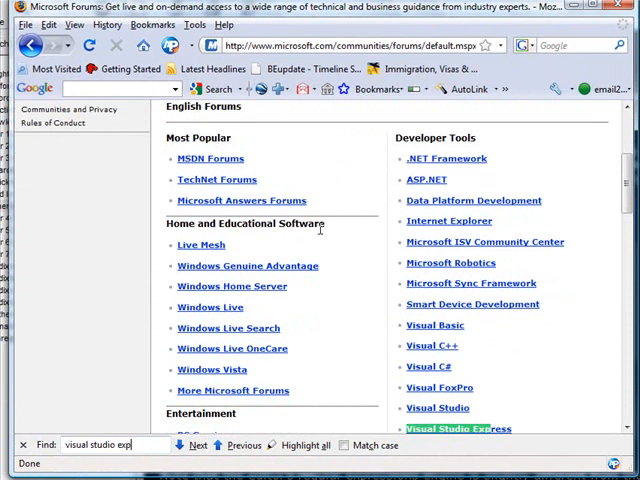
{"action": "type", "text": "ress"}
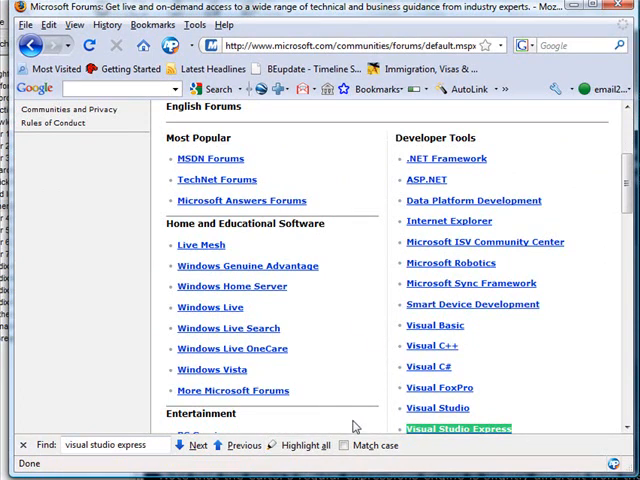
{"action": "left_click", "coordinate": [297, 445]}
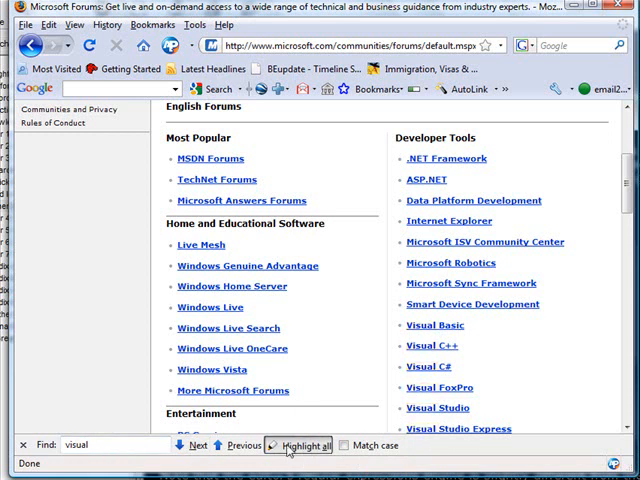
{"action": "left_click", "coordinate": [298, 445]}
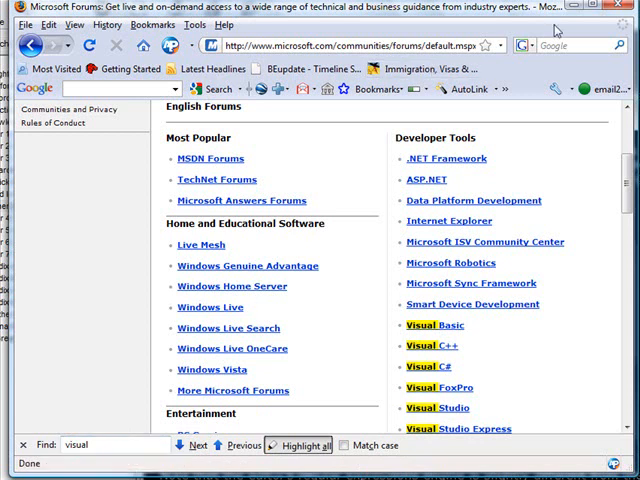
{"action": "mouse_move", "coordinate": [573, 10]}
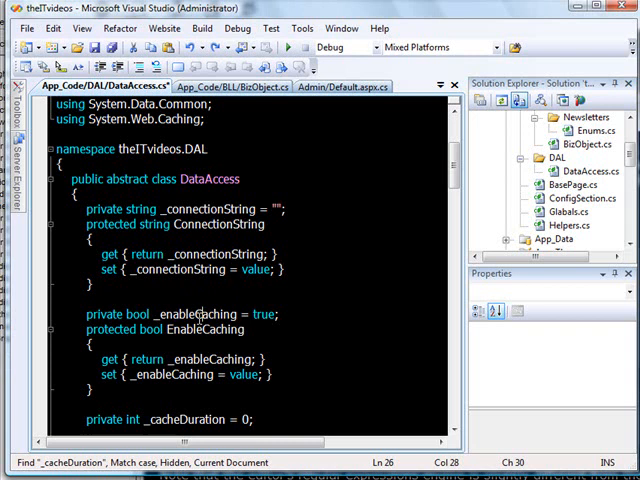
{"action": "scroll", "scroll_direction": "down", "scroll_amount": 3}
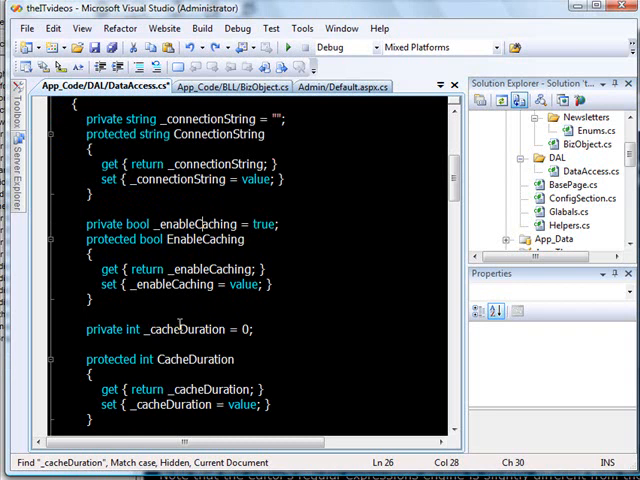
{"action": "scroll", "scroll_direction": "down", "scroll_amount": 3}
{"action": "type", "text": "dbcomm"}
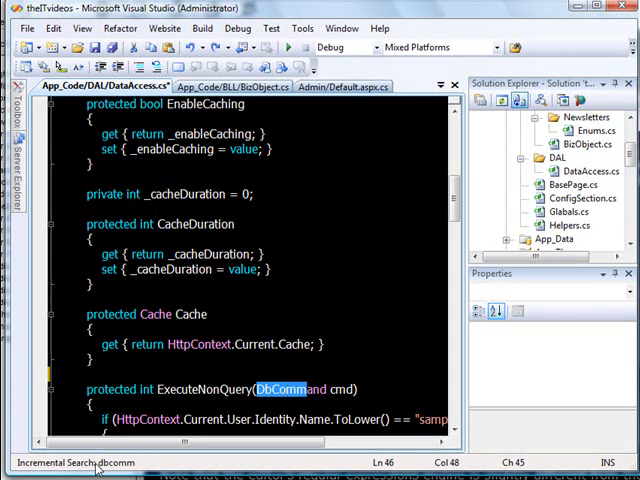
{"action": "type", "text": "anda"}
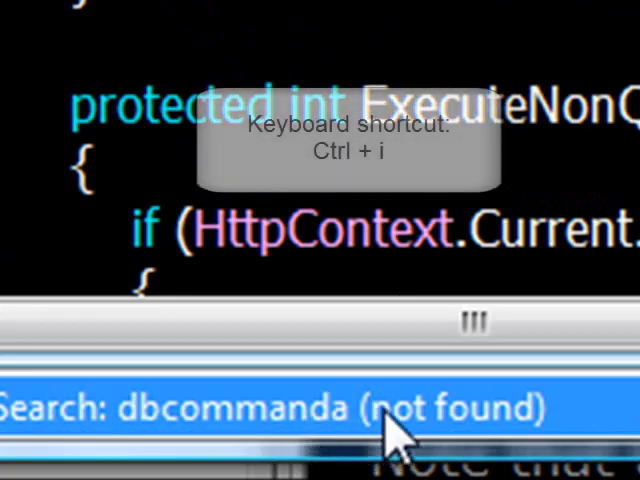
{"action": "key", "text": "Backspace"}
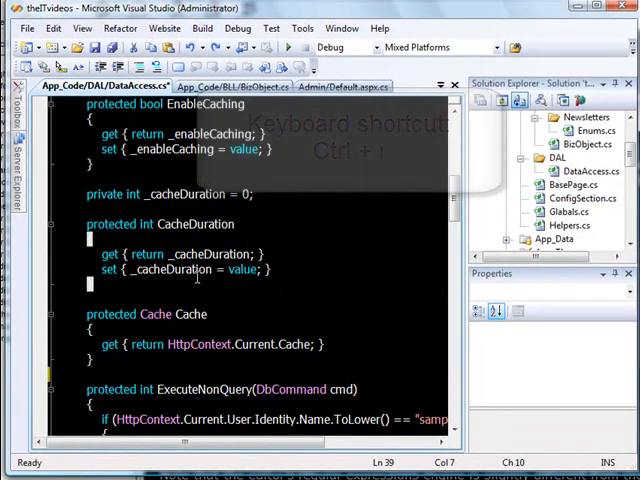
Step: Find every HttpContext occurrence in DataAccess.cs, then every Cache occurrence, dismissing each wrap notice
{"action": "scroll", "scroll_direction": "down", "scroll_amount": 3}
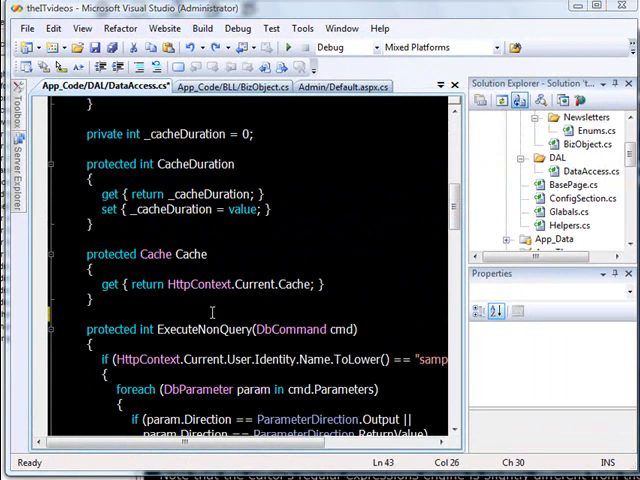
{"action": "mouse_move", "coordinate": [195, 284]}
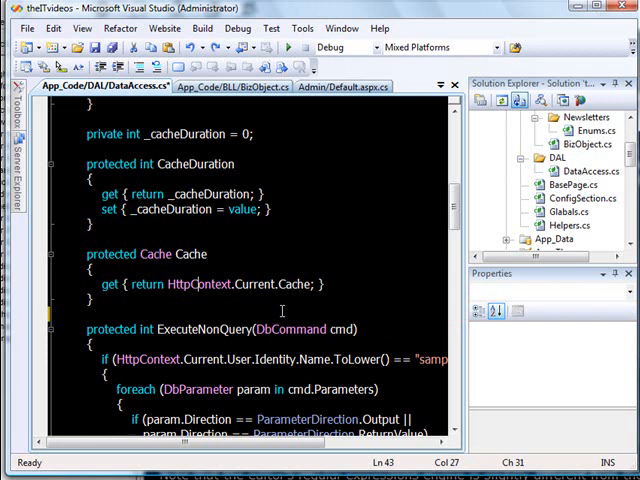
{"action": "mouse_move", "coordinate": [199, 284]}
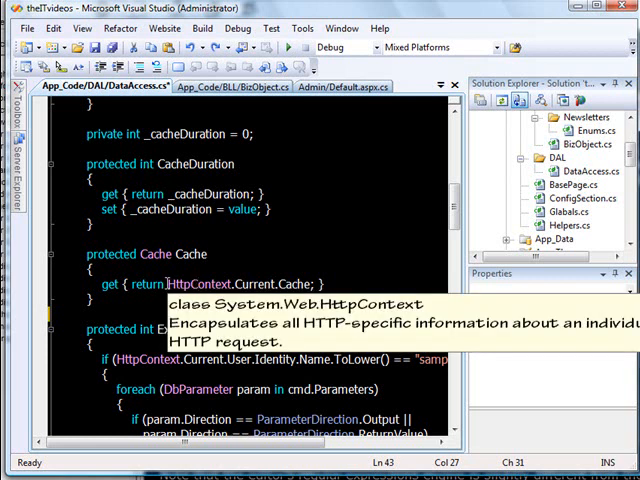
{"action": "double_click", "coordinate": [195, 284]}
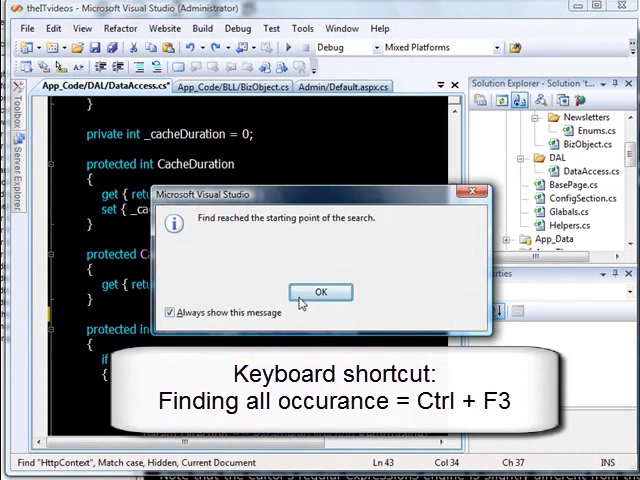
{"action": "left_click", "coordinate": [320, 292]}
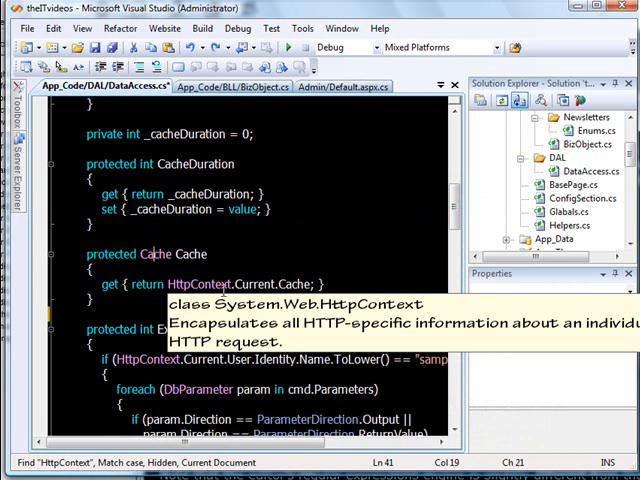
{"action": "double_click", "coordinate": [191, 254]}
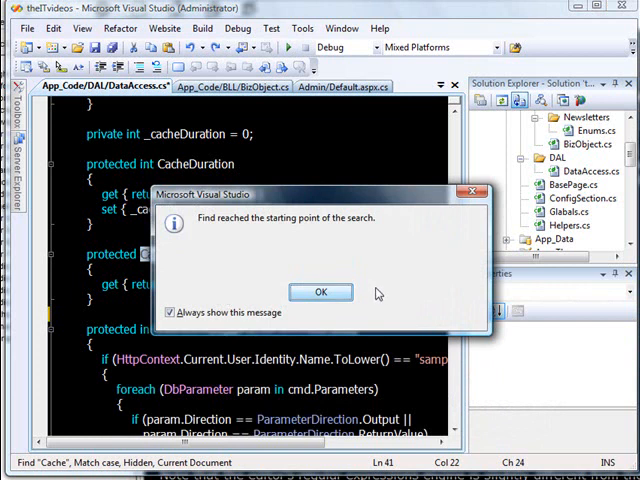
{"action": "left_click", "coordinate": [320, 292]}
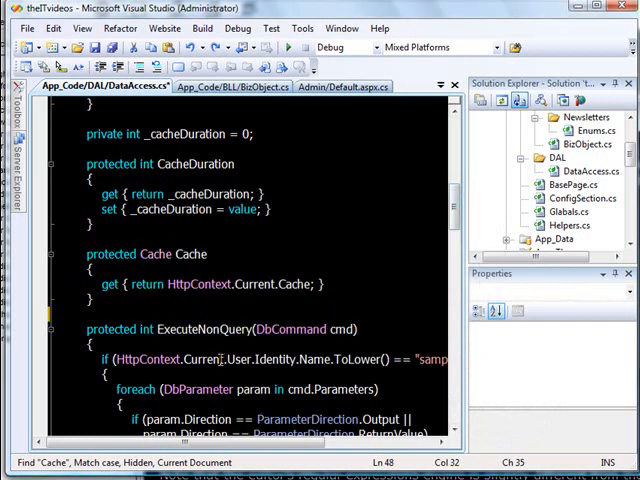
{"action": "scroll", "scroll_direction": "down", "scroll_amount": 3}
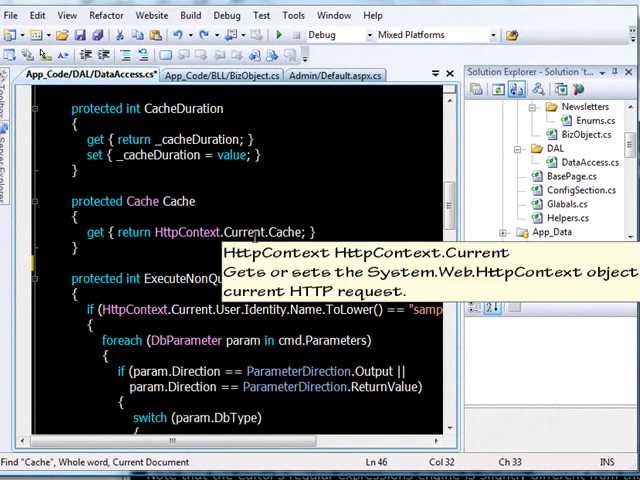
Step: Switch to Find In Files for ExecuteNonQuery across the solution and open the search-folder chooser
{"action": "key", "text": "ctrl+f"}
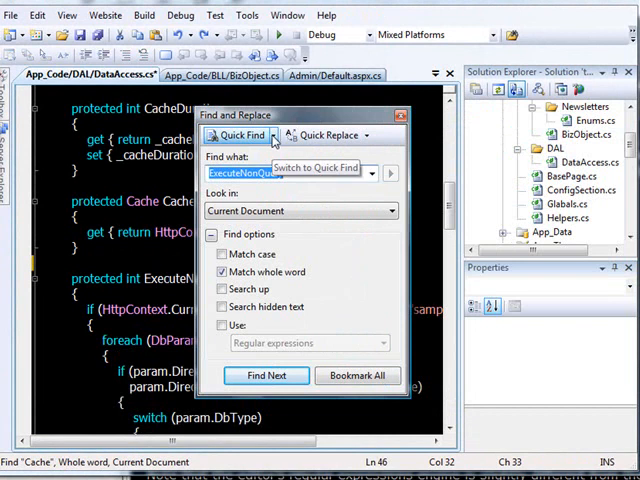
{"action": "left_click", "coordinate": [275, 135]}
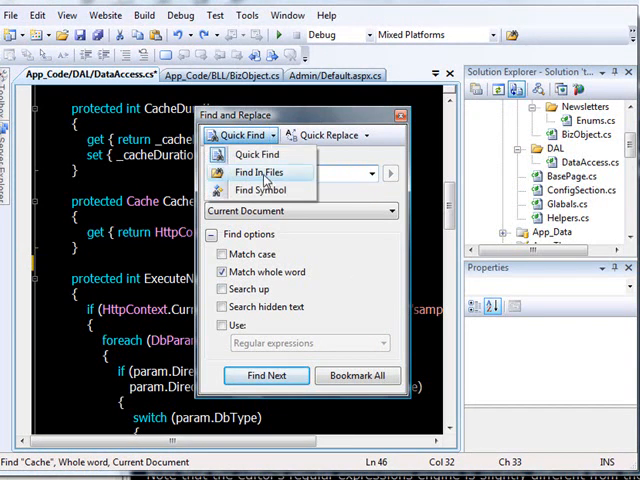
{"action": "left_click", "coordinate": [260, 172]}
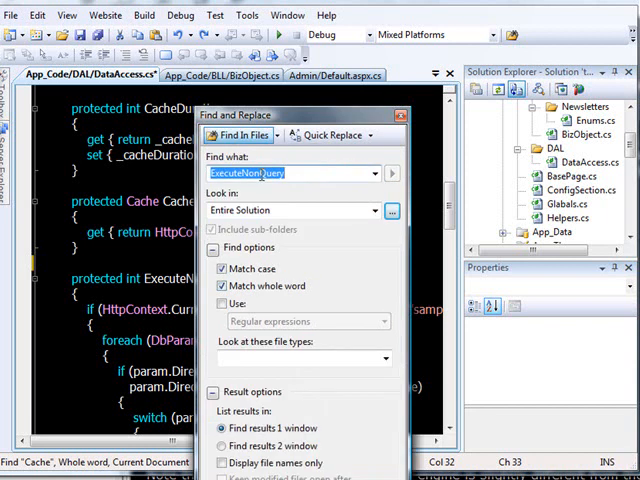
{"action": "left_click_drag", "start_coordinate": [300, 114], "coordinate": [300, 11]}
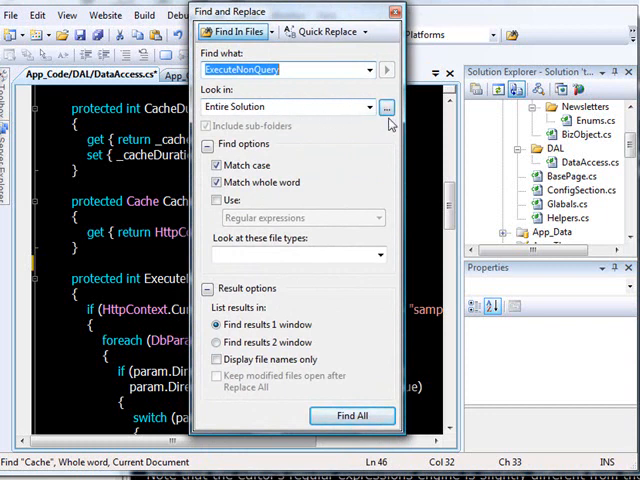
{"action": "left_click", "coordinate": [369, 107]}
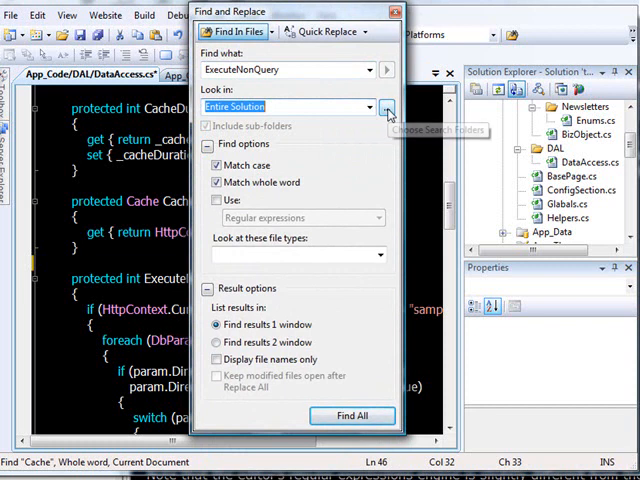
{"action": "left_click", "coordinate": [387, 107]}
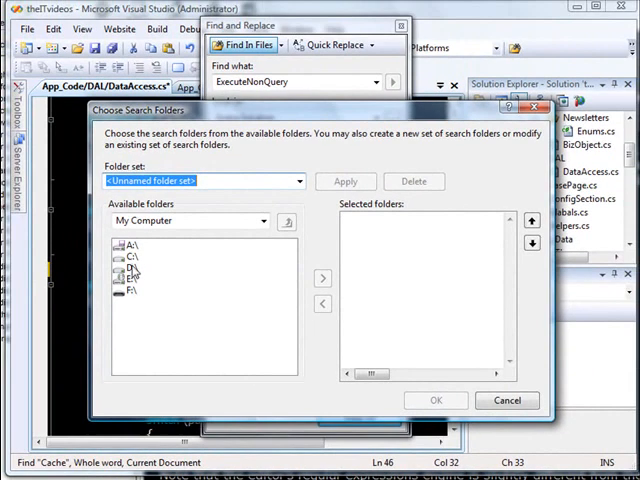
Step: Browse to C:\GTA San Andreas\audio, then cancel without adding any search folders
{"action": "left_click", "coordinate": [135, 258]}
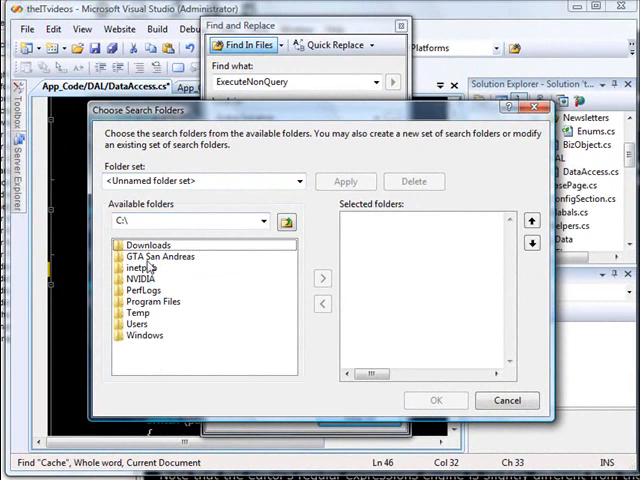
{"action": "double_click", "coordinate": [160, 256]}
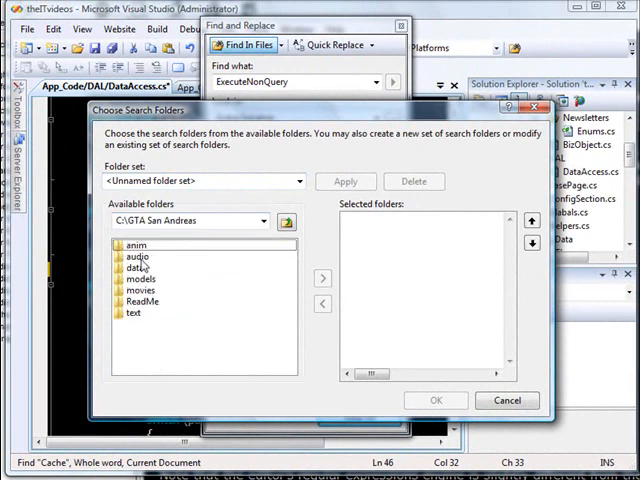
{"action": "double_click", "coordinate": [137, 257]}
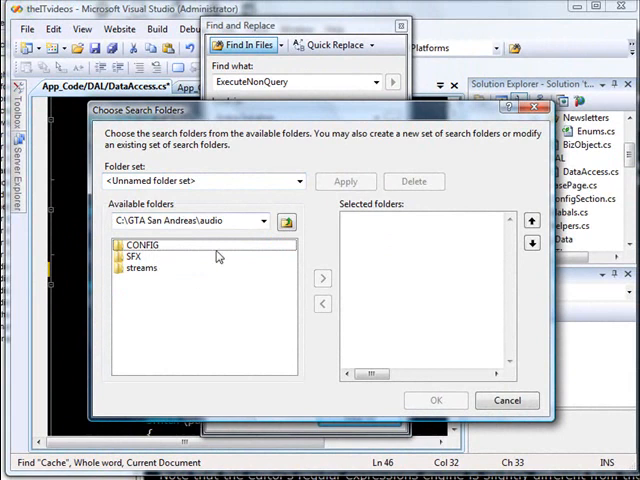
{"action": "mouse_move", "coordinate": [322, 281]}
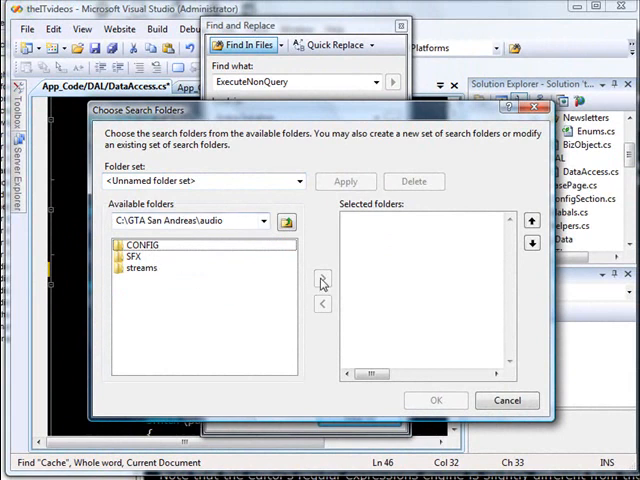
{"action": "mouse_move", "coordinate": [332, 285]}
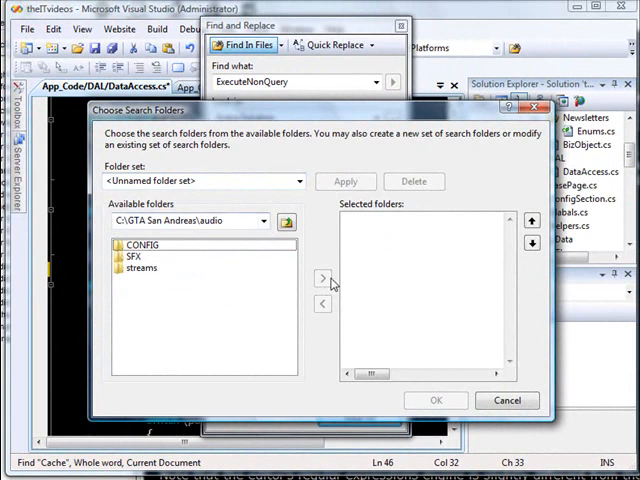
{"action": "mouse_move", "coordinate": [322, 264]}
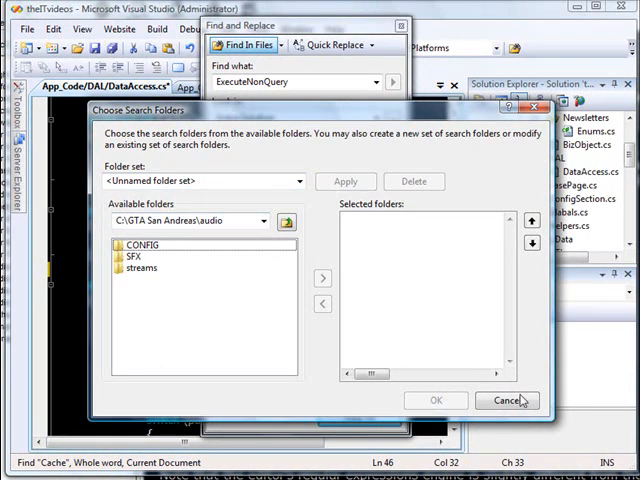
{"action": "left_click", "coordinate": [501, 400]}
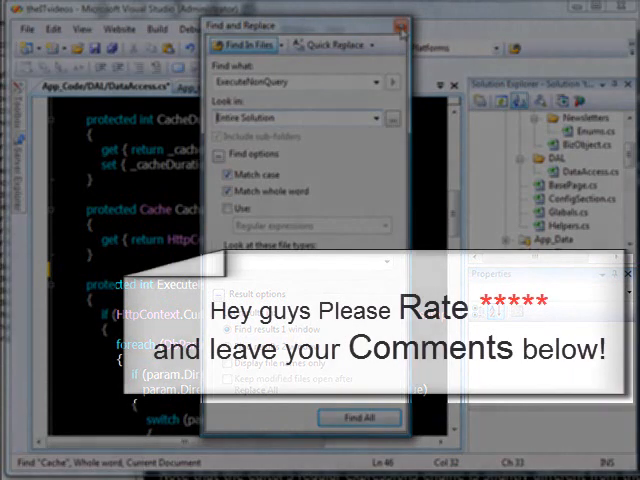
Step: Close the Find and Replace window to return to DataAccess.cs
{"action": "left_click", "coordinate": [404, 27]}
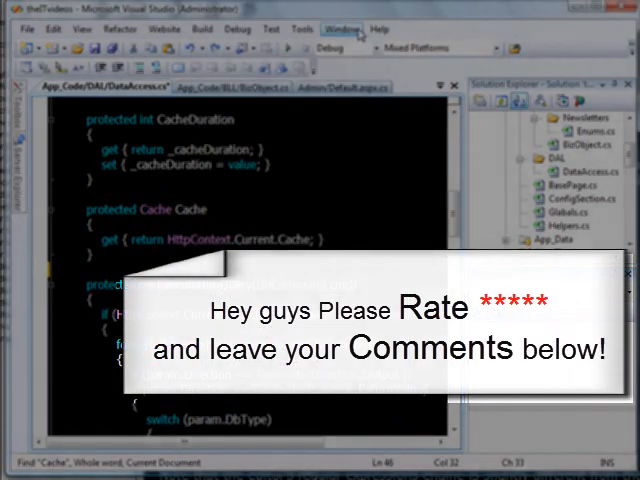